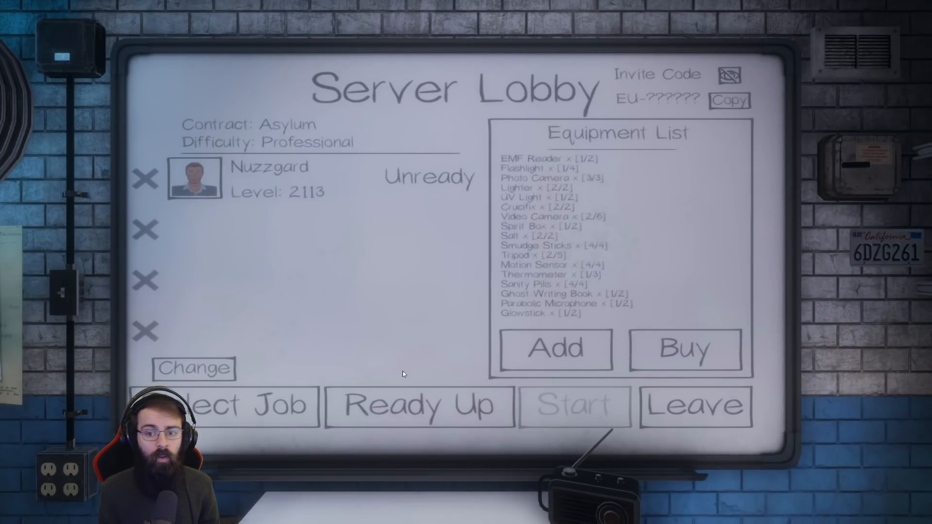
mouse_move(315, 281)
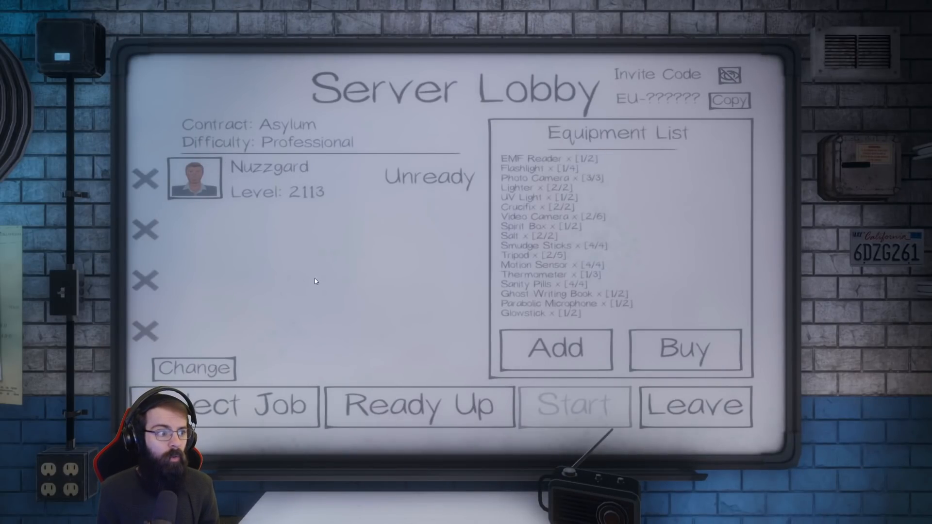
Step: Ready up in the lobby and start the Professional Asylum contract
left_click(419, 407)
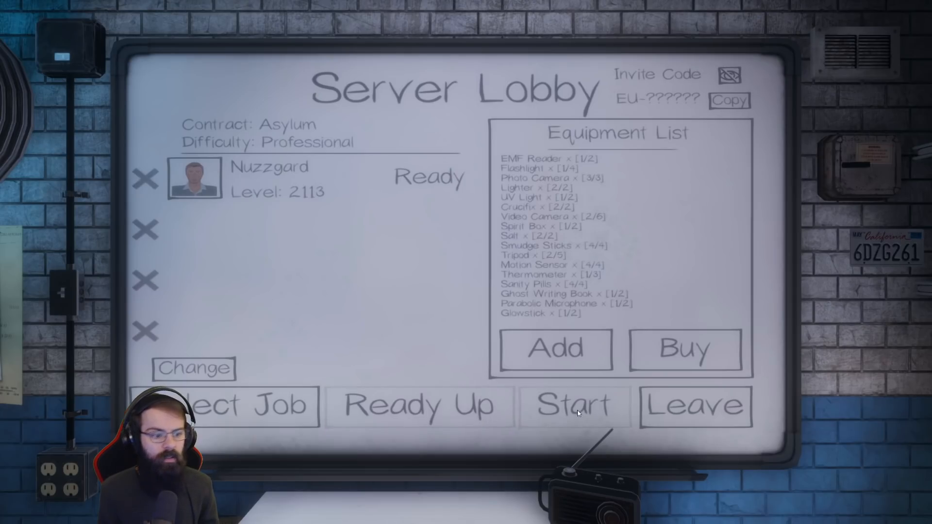
left_click(574, 407)
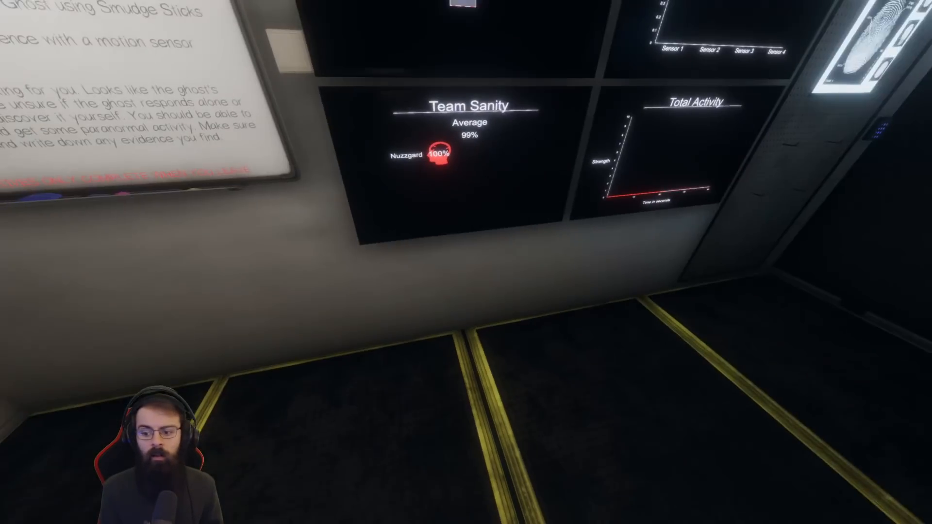
mouse_move(466, 237)
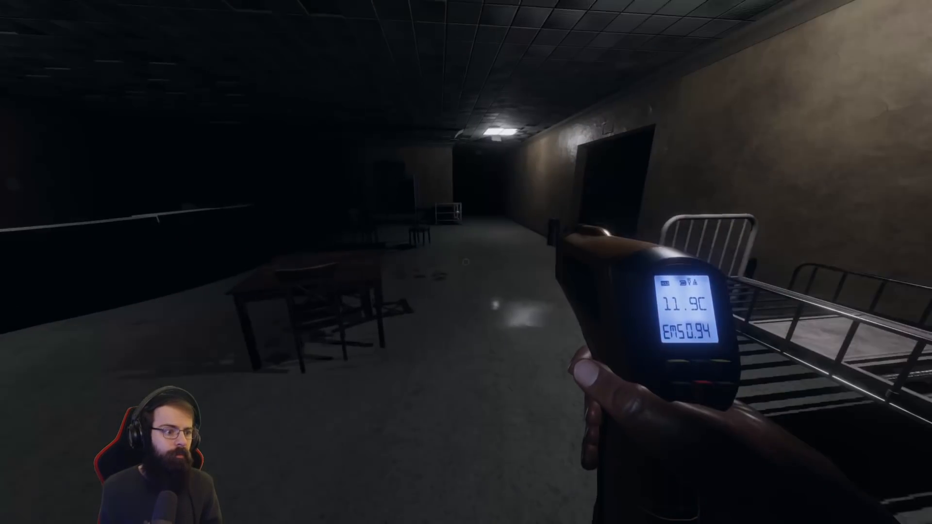
mouse_move(466, 262)
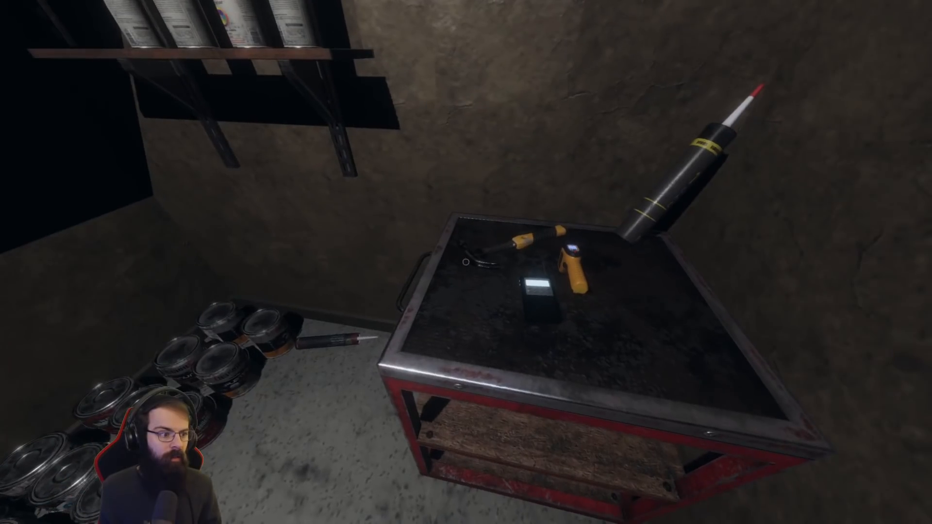
mouse_move(466, 262)
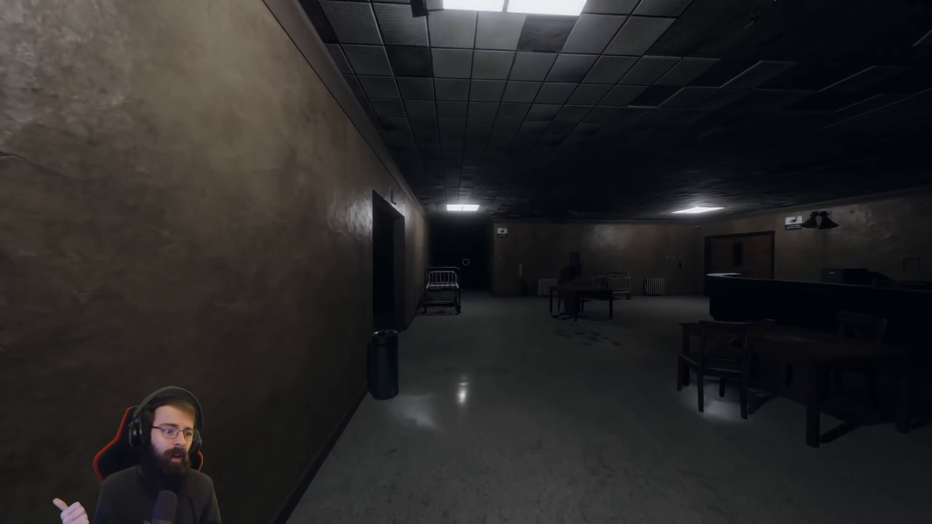
mouse_move(466, 262)
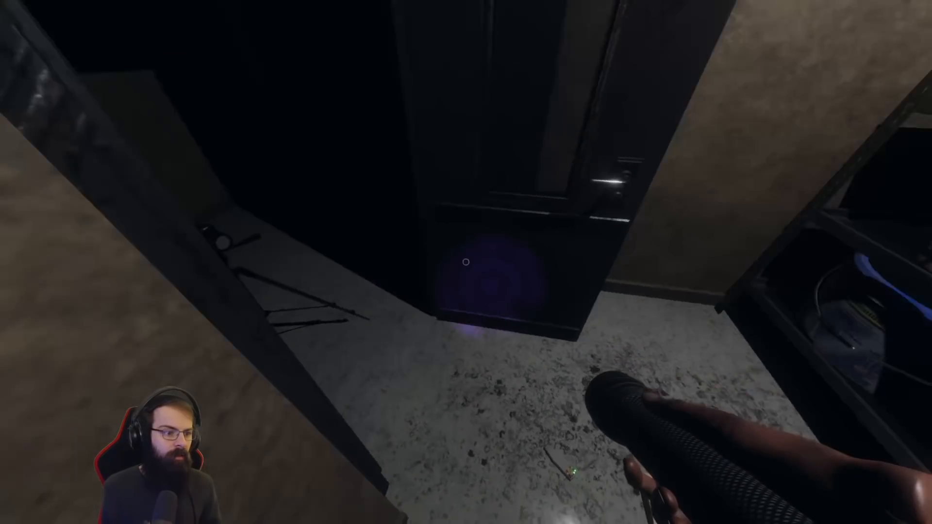
mouse_move(466, 262)
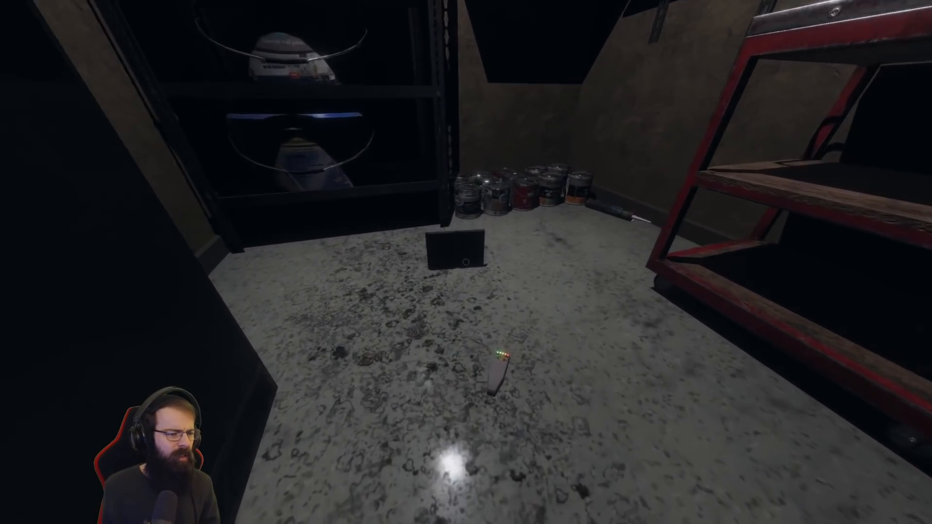
mouse_move(465, 262)
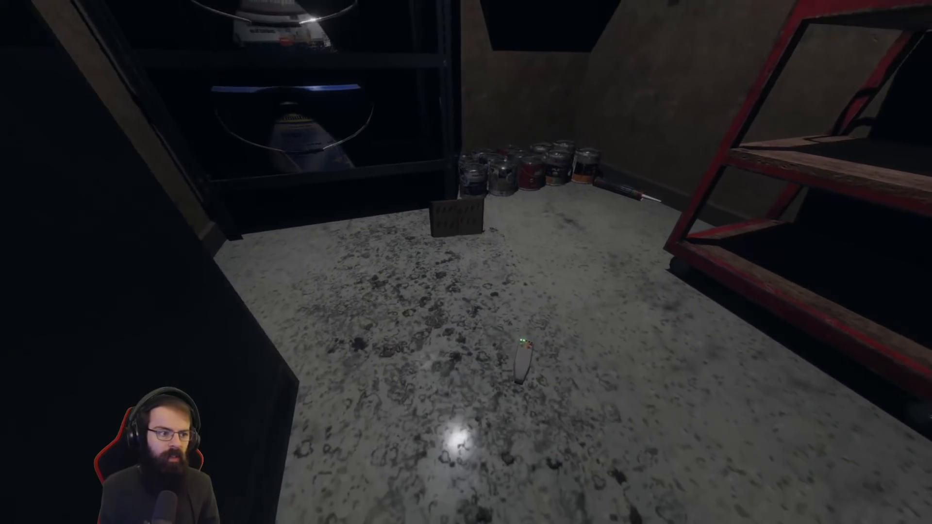
Step: Walk through the dark asylum corridor toward the lit hallway
key("j")
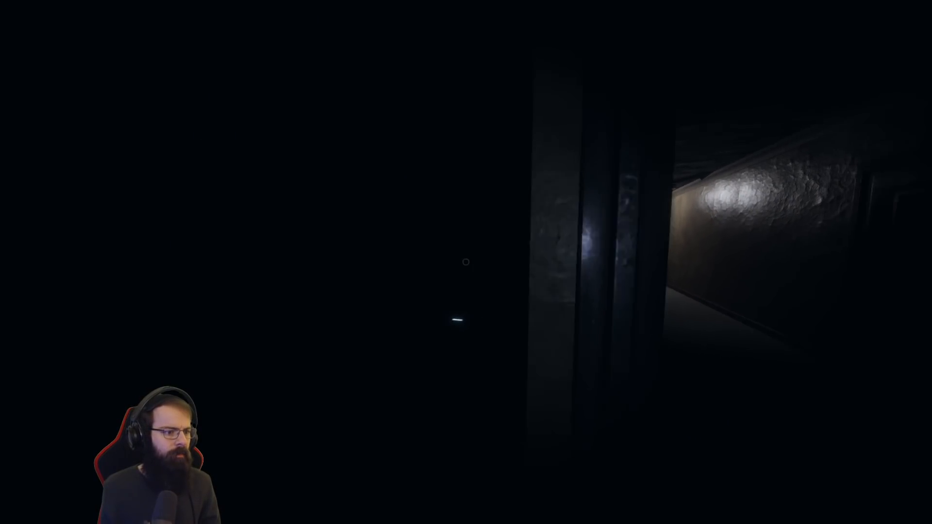
mouse_move(466, 263)
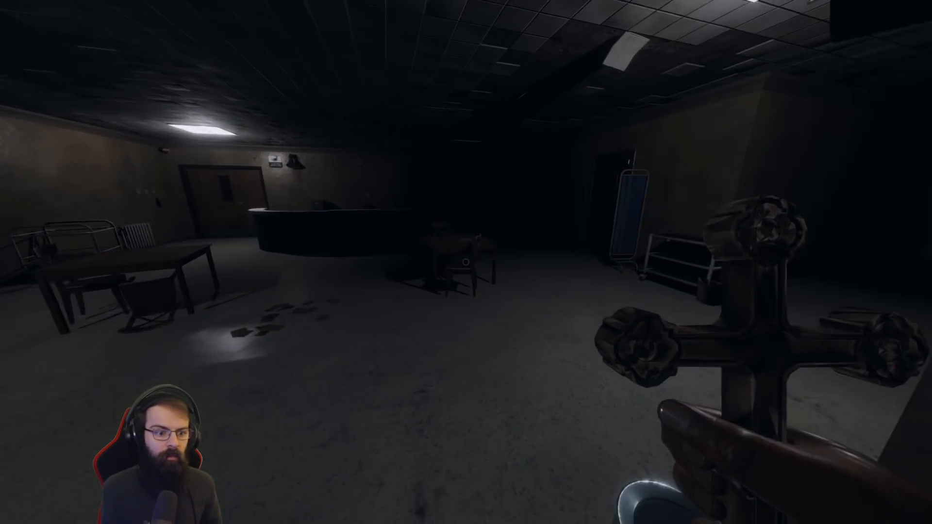
mouse_move(465, 262)
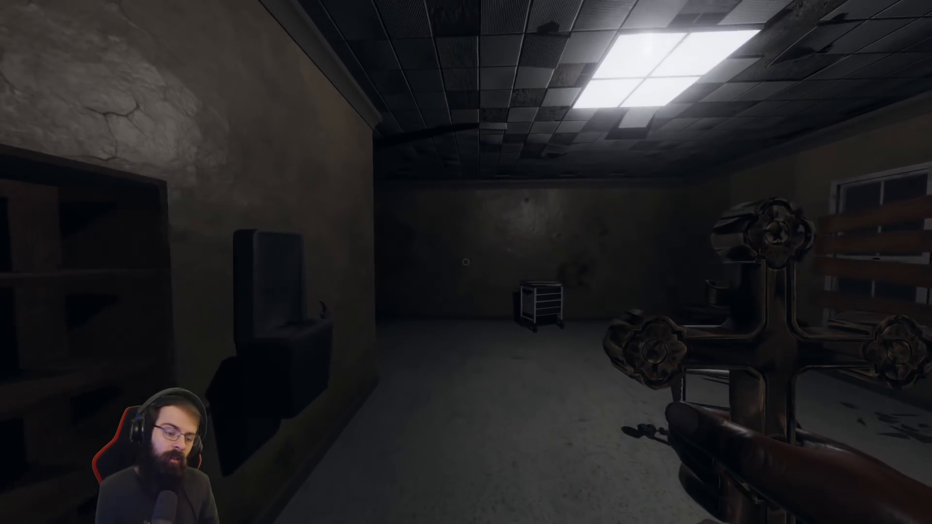
mouse_move(466, 262)
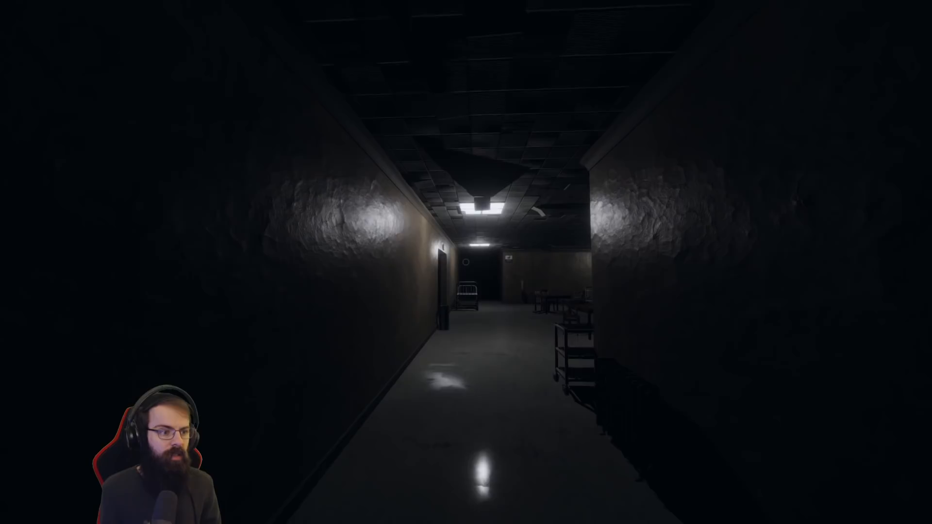
Step: Walk down the long hallway toward the lit far end with the carts
key("w")
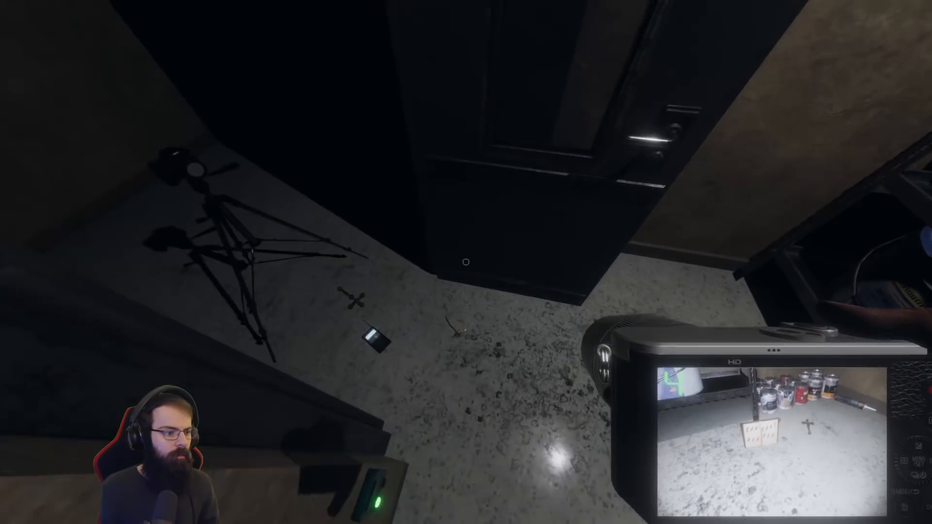
mouse_move(466, 262)
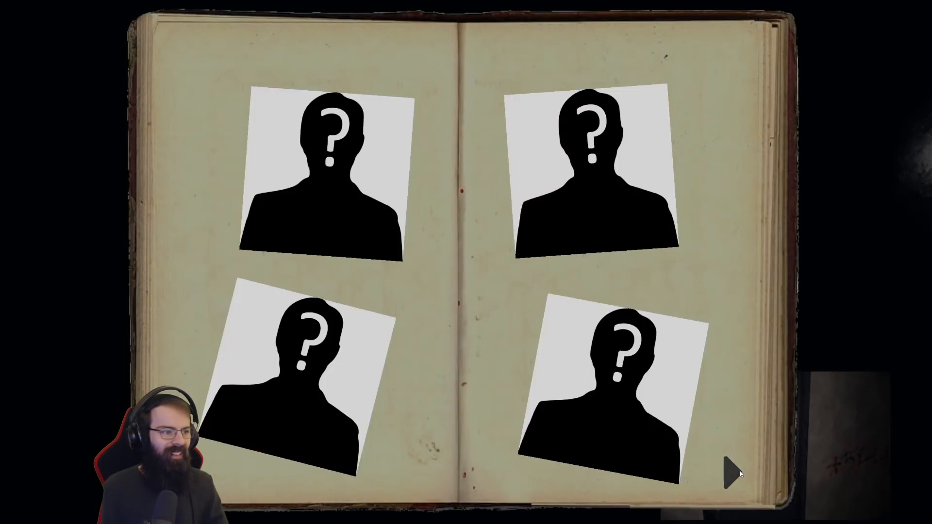
left_click(727, 469)
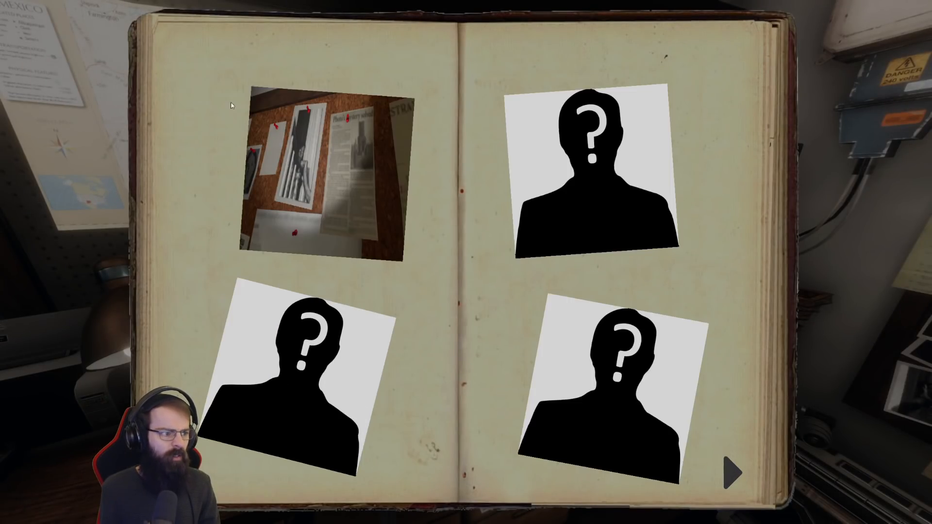
Step: Photograph the corkboard with pinned clippings for the journal's first photo slot
left_click(735, 471)
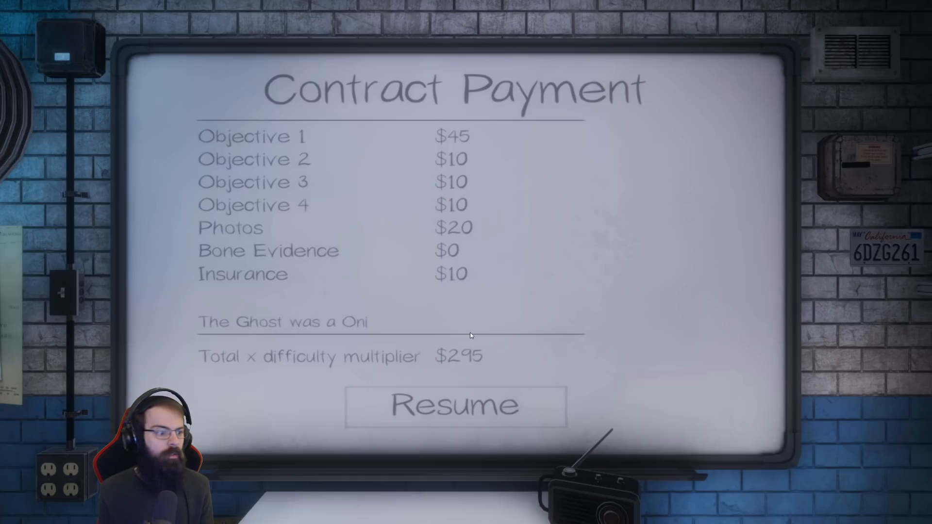
mouse_move(337, 397)
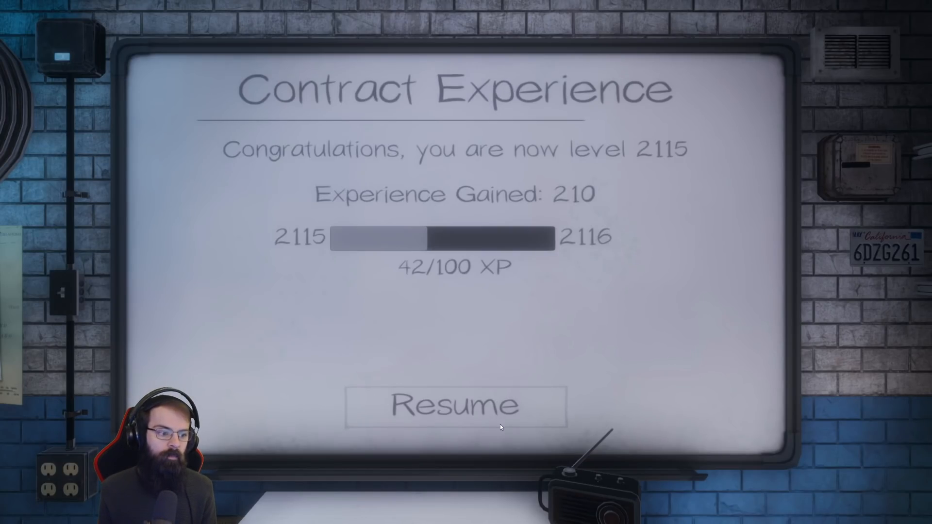
Step: Dismiss the 210-experience summary and return to the Server Lobby
left_click(454, 406)
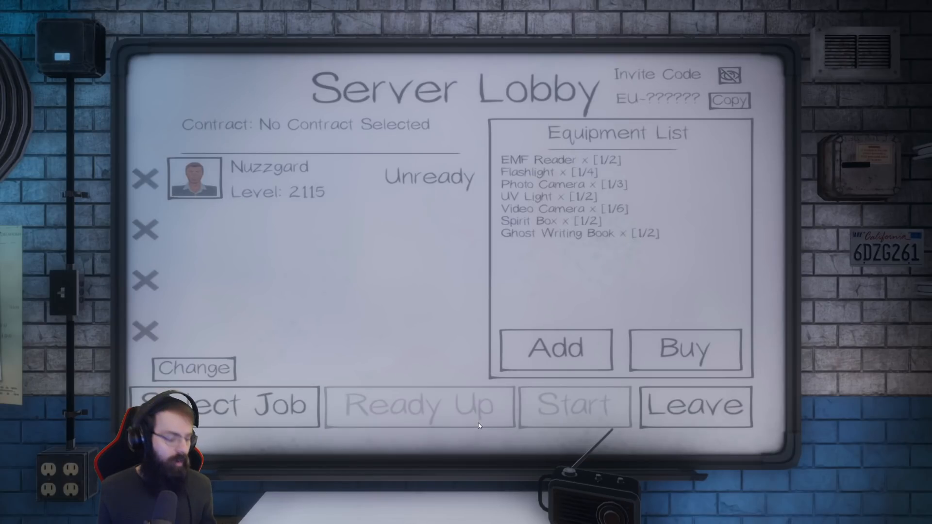